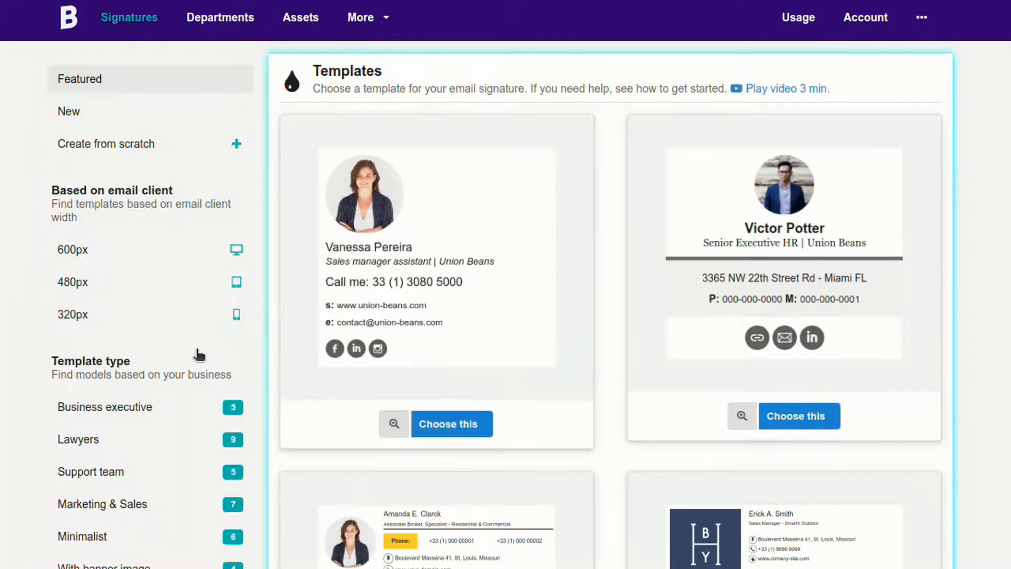
Step: Scroll the New templates category down to the BYB Home realtor design
{"action": "scroll", "scroll_direction": "down", "scroll_amount": 3}
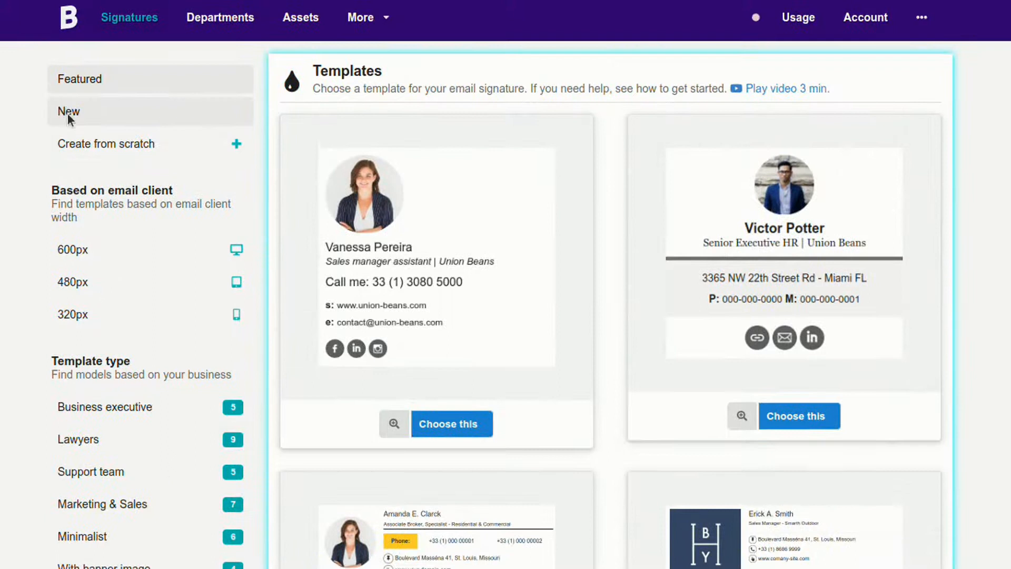
{"action": "scroll", "scroll_direction": "down", "scroll_amount": 3}
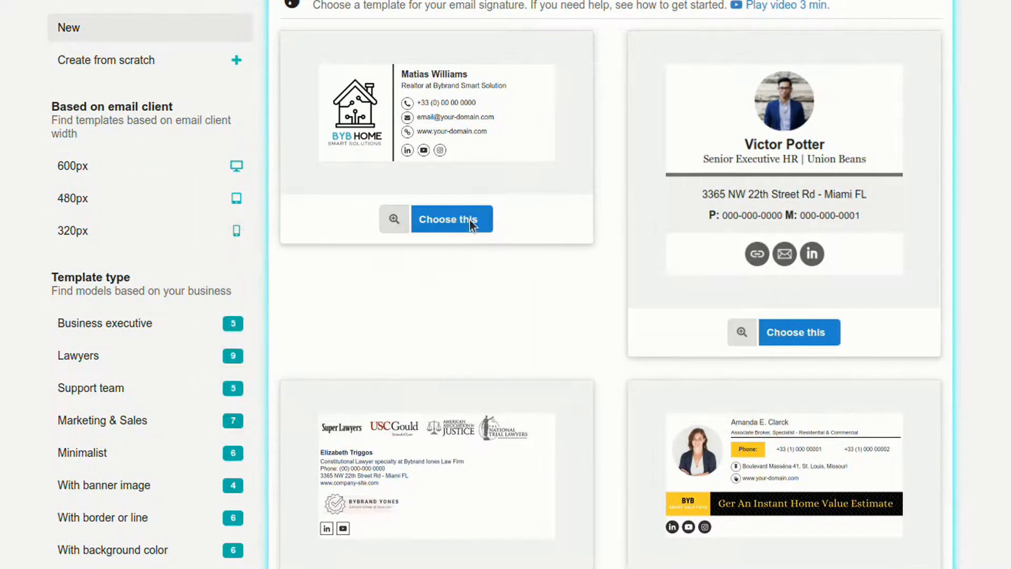
Step: Start from the BYB Home realtor template, swap in the BY REAL ESTATE logo and remove the vertical divider
{"action": "left_click", "coordinate": [452, 219]}
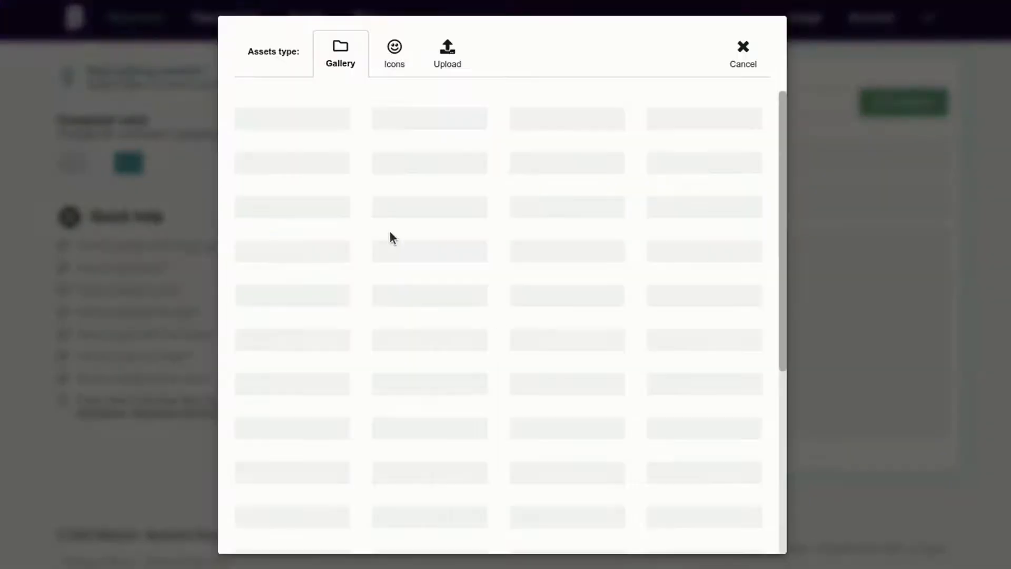
{"action": "left_click", "coordinate": [743, 52]}
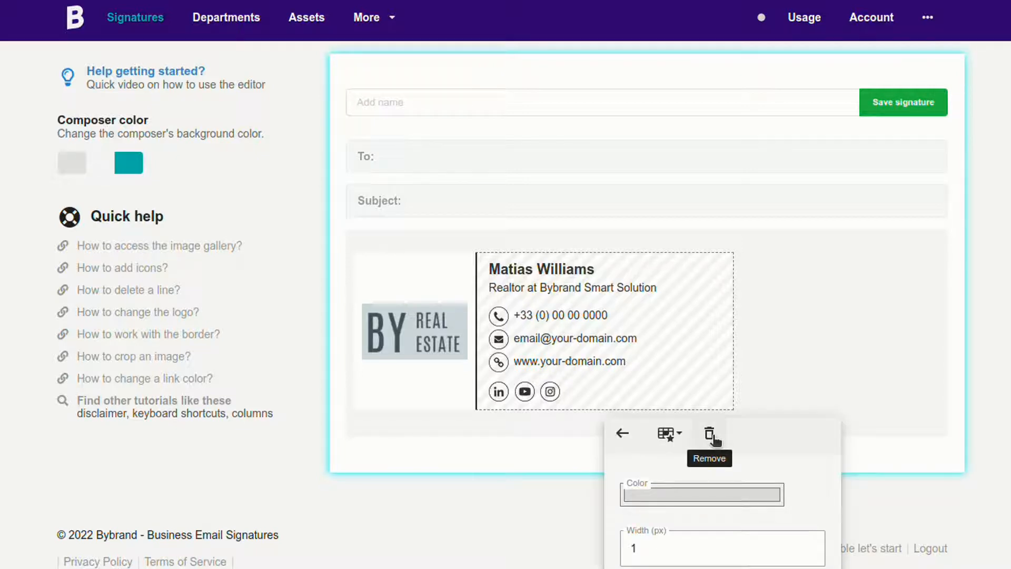
{"action": "left_click", "coordinate": [709, 432]}
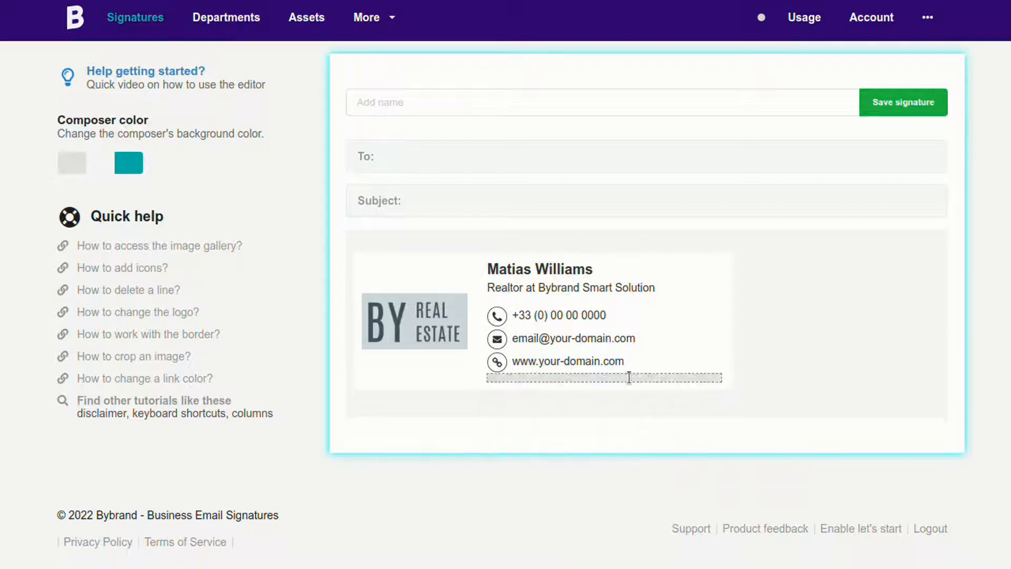
Step: Name the signature 'Wide Company', save it, and select the logo column for spacing
{"action": "type", "text": "Wide"}
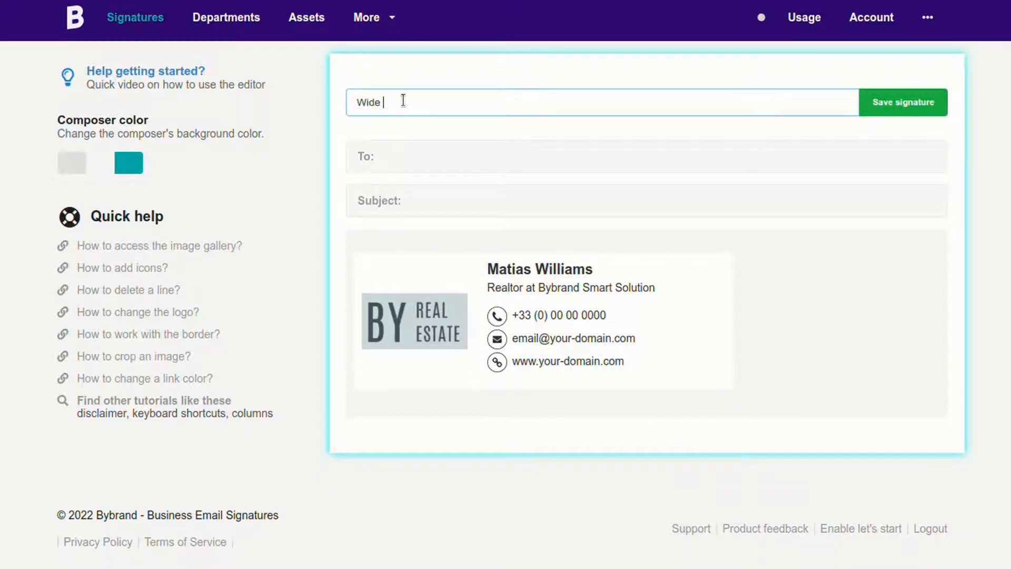
{"action": "left_click", "coordinate": [902, 102]}
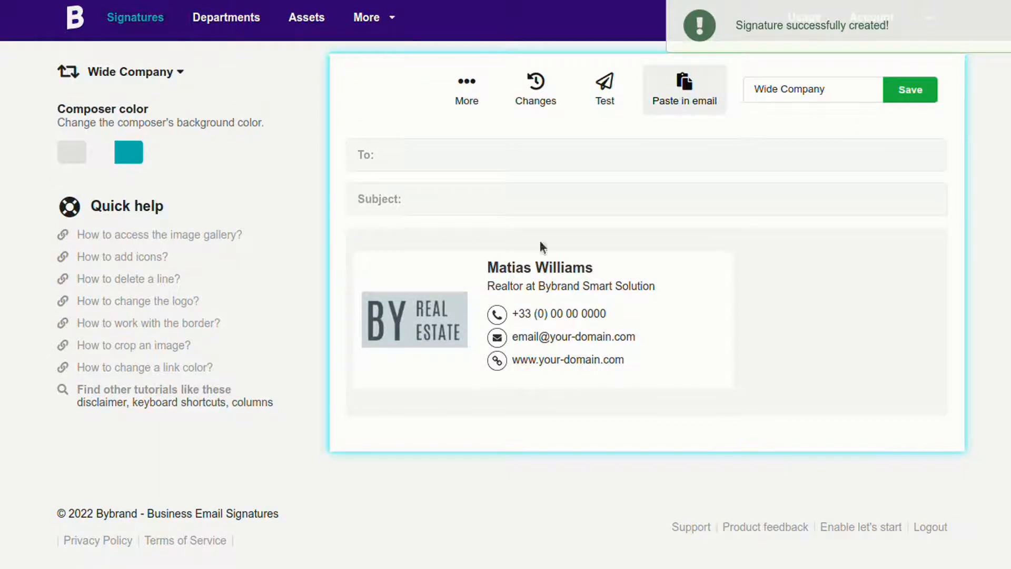
{"action": "left_click", "coordinate": [418, 319]}
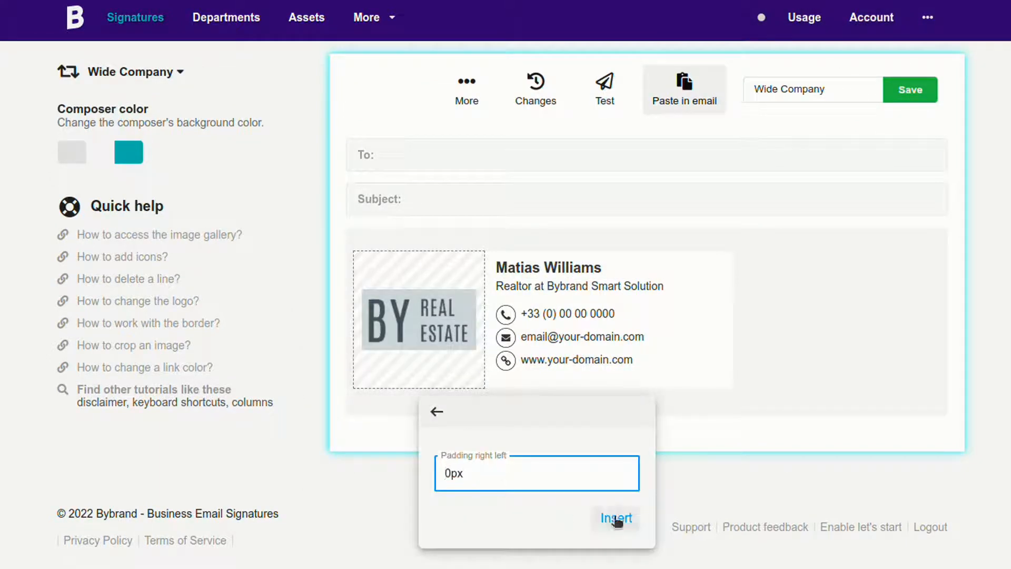
{"action": "left_click", "coordinate": [615, 519]}
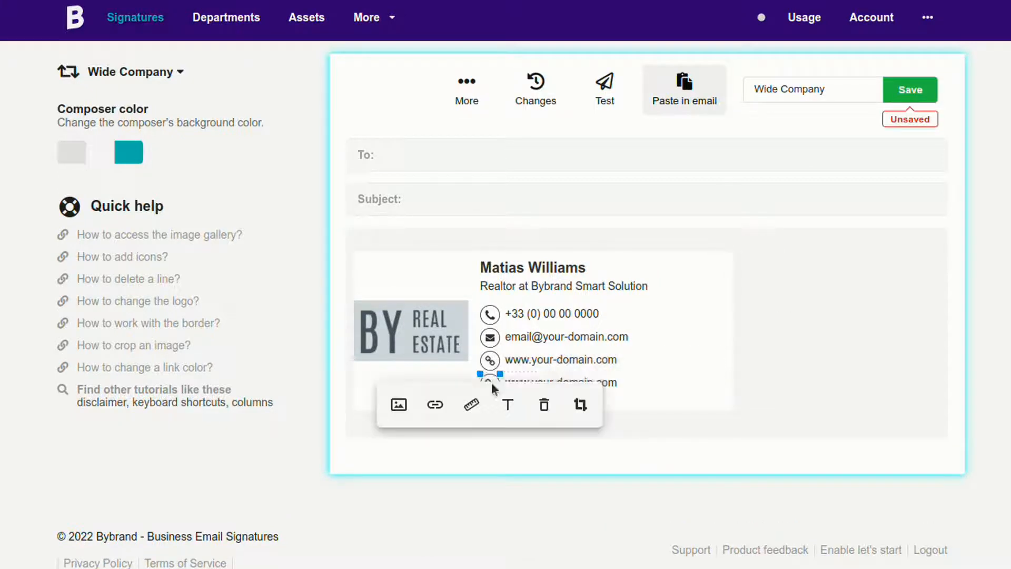
{"action": "left_click", "coordinate": [398, 404]}
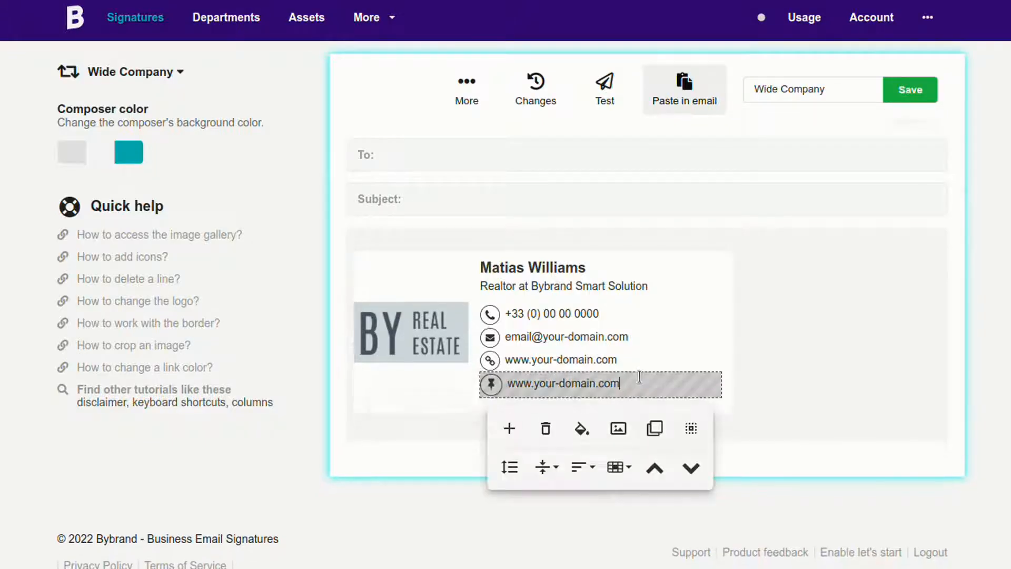
{"action": "type", "text": "Boulevard"}
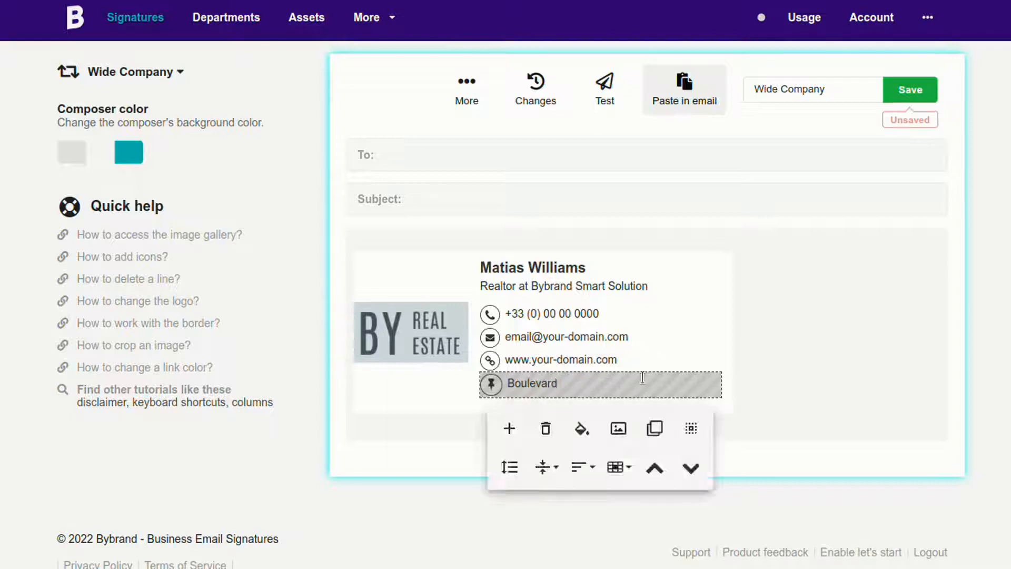
{"action": "type", "text": "Massena 131"}
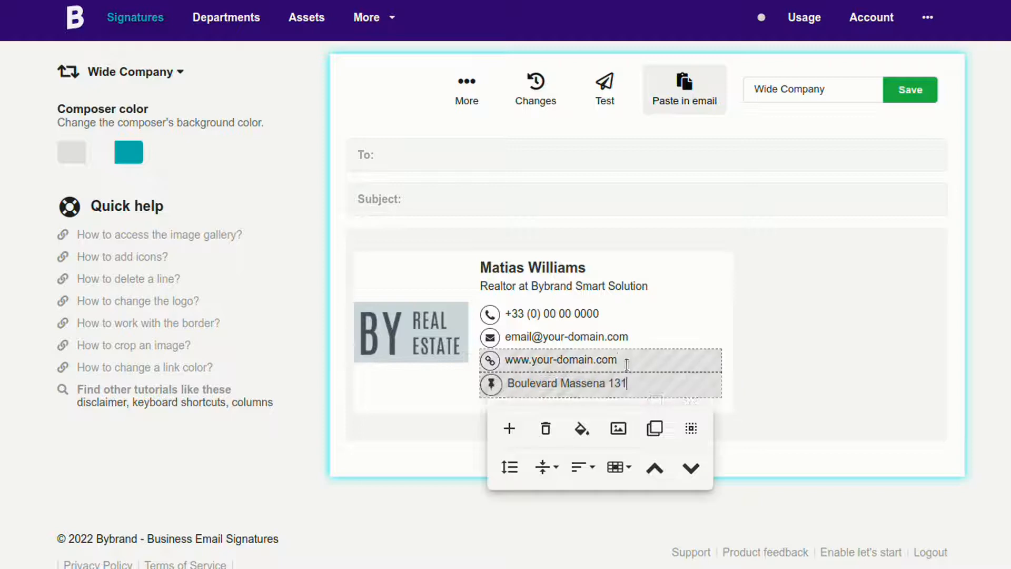
{"action": "type", "text": "www.company-site"}
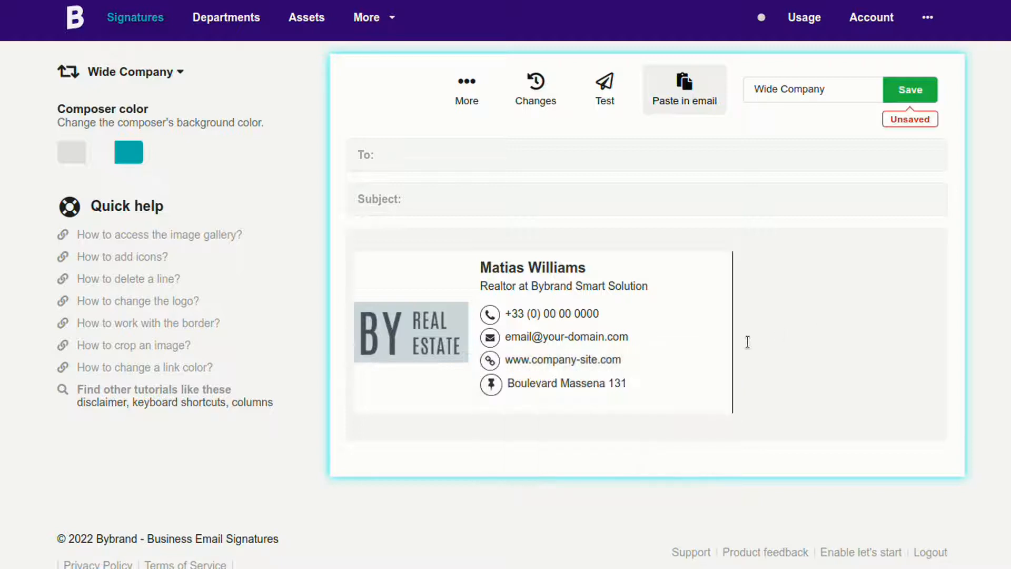
Step: Save the updated Wide Company signature and dismiss the confirmation
{"action": "left_click", "coordinate": [910, 90]}
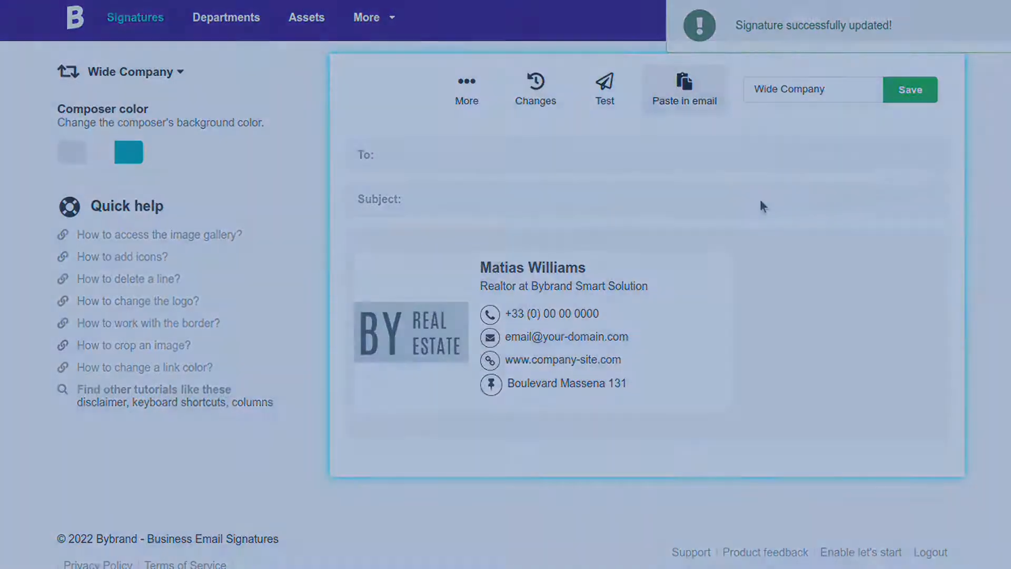
{"action": "left_click", "coordinate": [373, 18]}
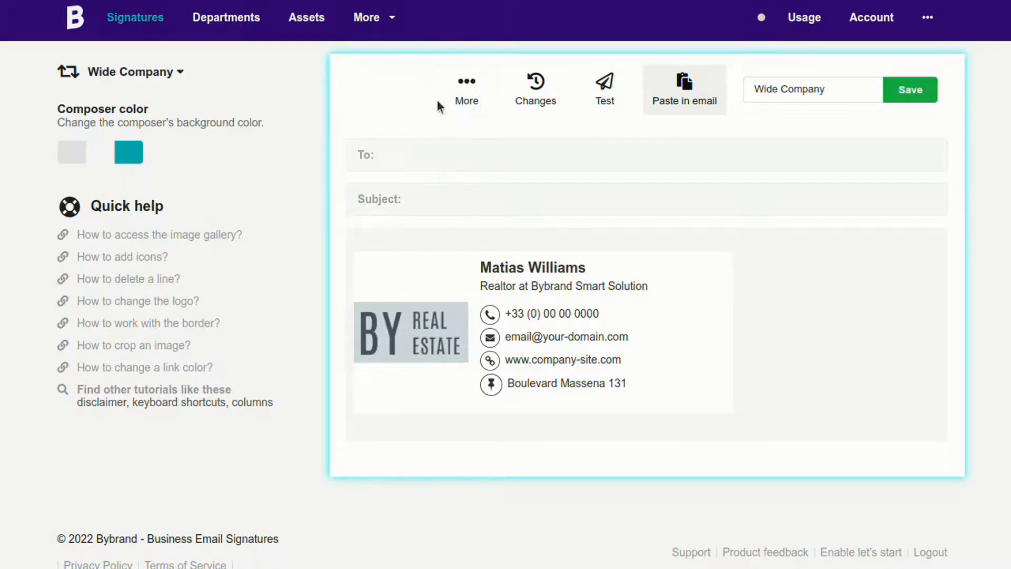
Step: Create a department named 'Company employees' and continue to the import step
{"action": "left_click", "coordinate": [227, 18]}
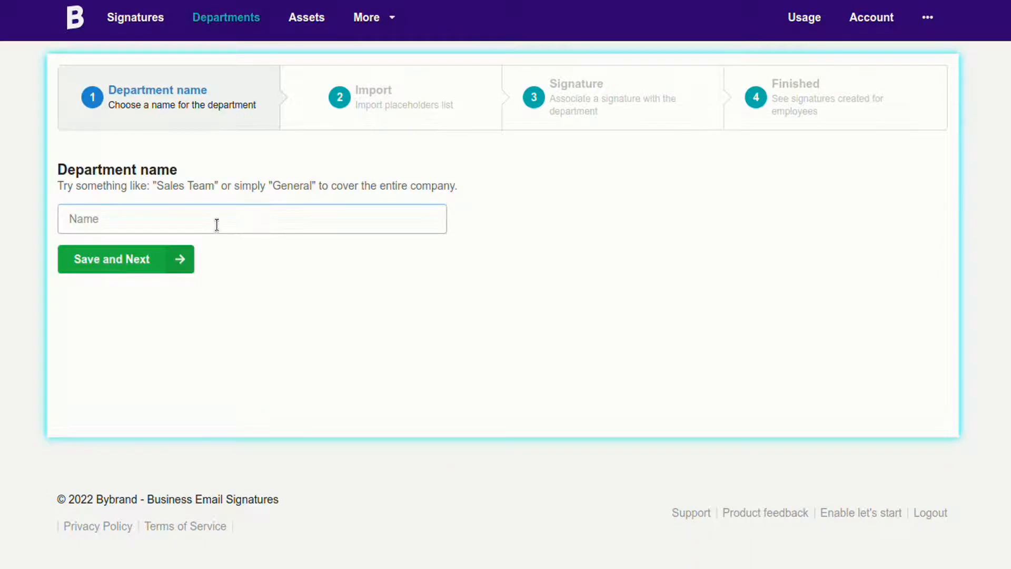
{"action": "type", "text": "Co"}
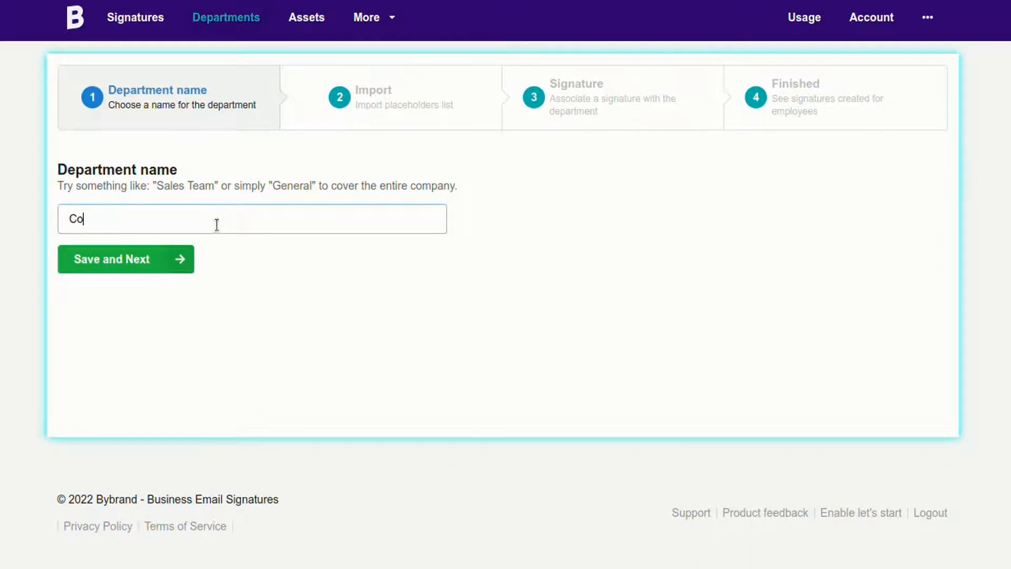
{"action": "type", "text": "mpany employees"}
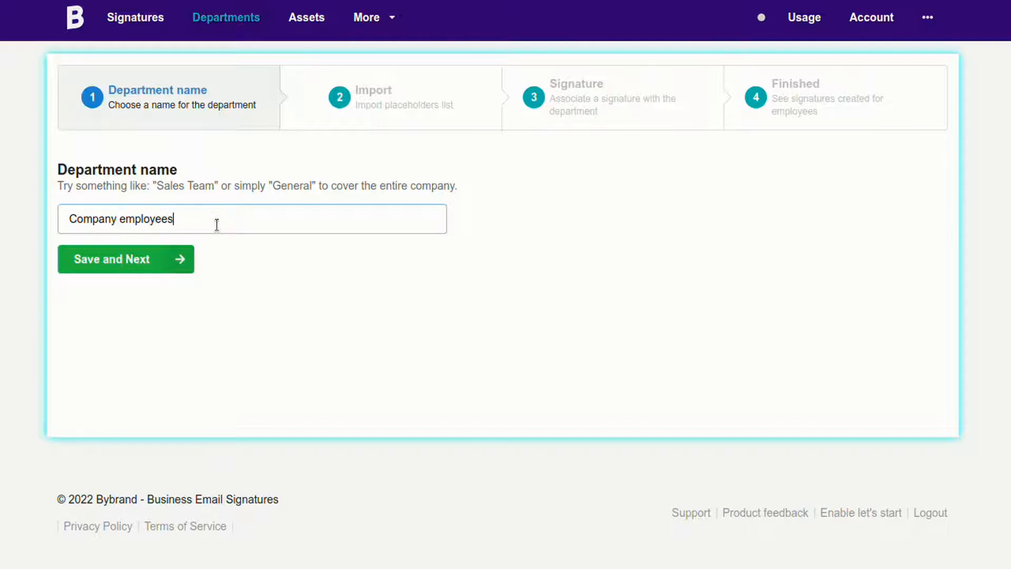
{"action": "left_click", "coordinate": [125, 259]}
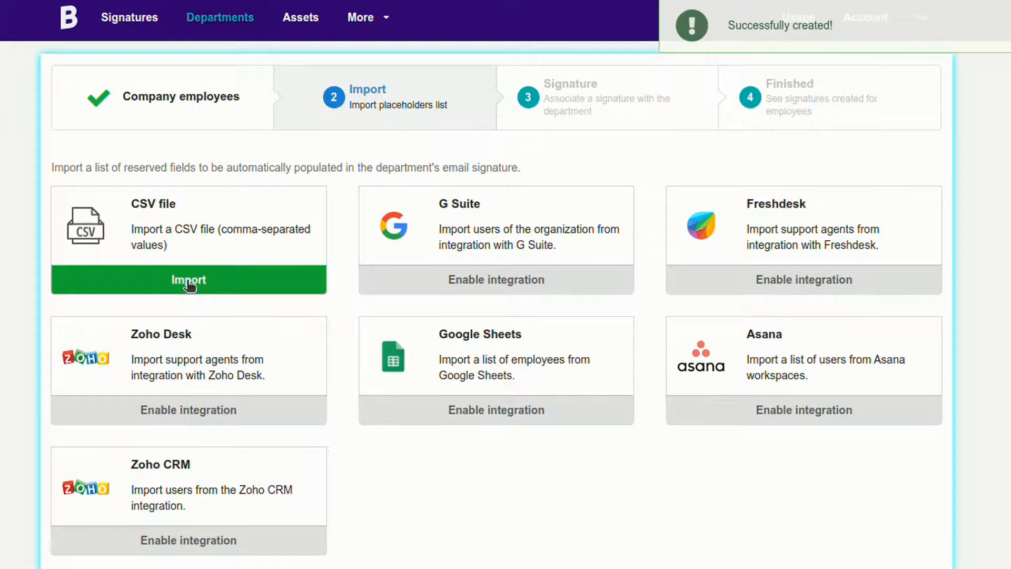
Step: Choose the CSV file import option and review its file settings
{"action": "left_click", "coordinate": [189, 279]}
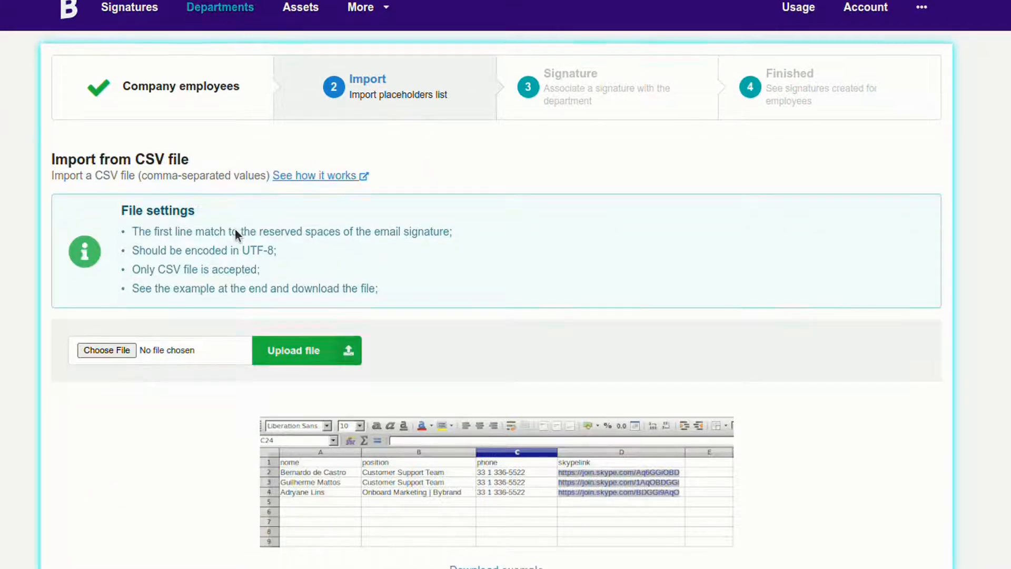
{"action": "scroll", "scroll_direction": "down", "scroll_amount": 3}
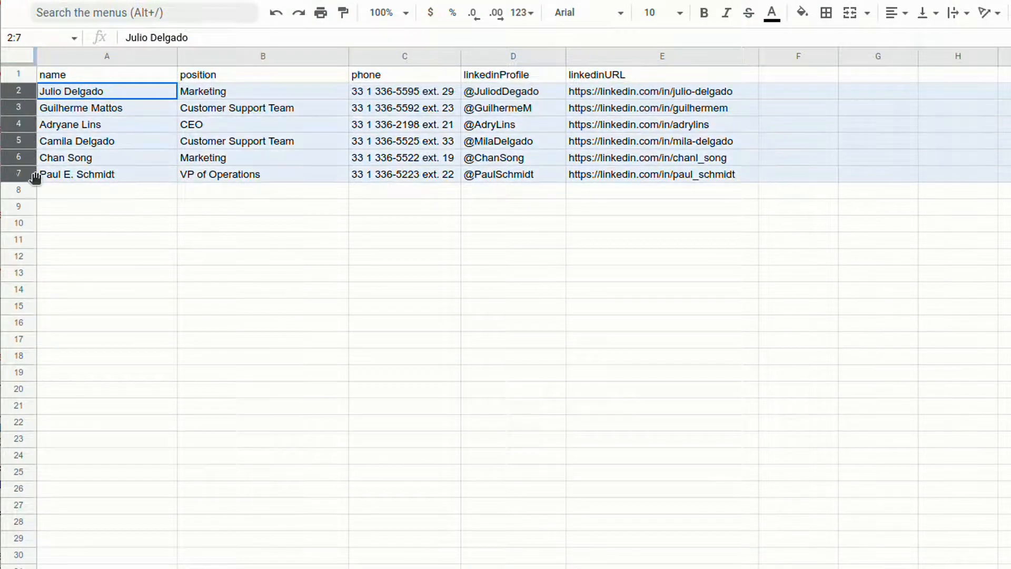
Step: Upload the employees CSV, review the six-employee preview and confirm the import
{"action": "left_click", "coordinate": [107, 190]}
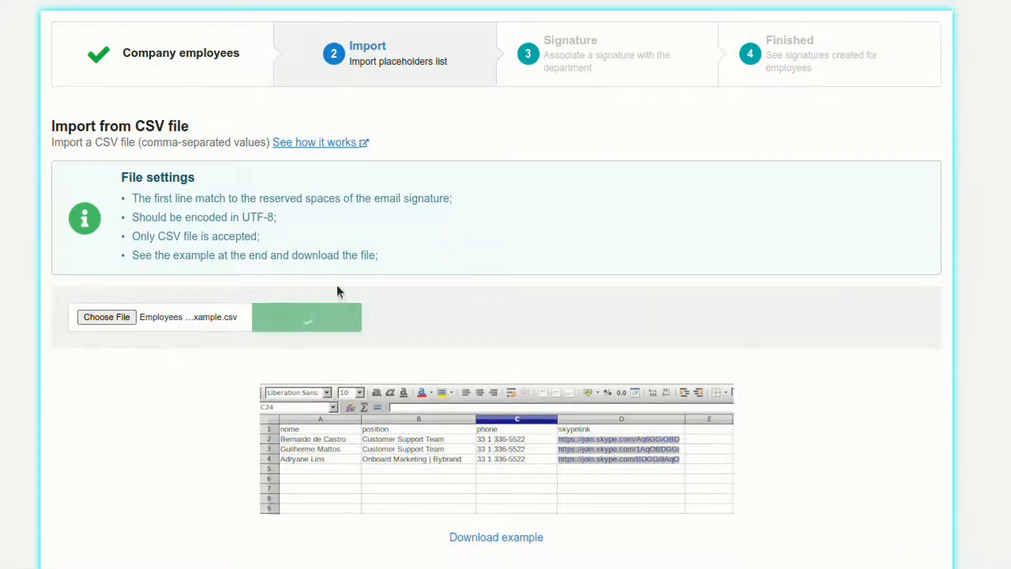
{"action": "left_click", "coordinate": [307, 317]}
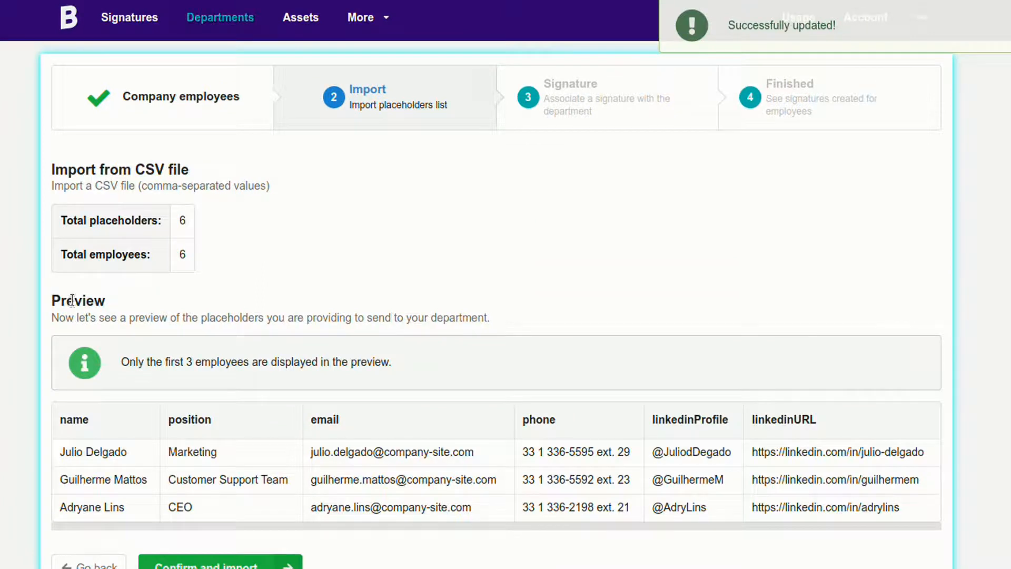
{"action": "scroll", "scroll_direction": "down", "scroll_amount": 3}
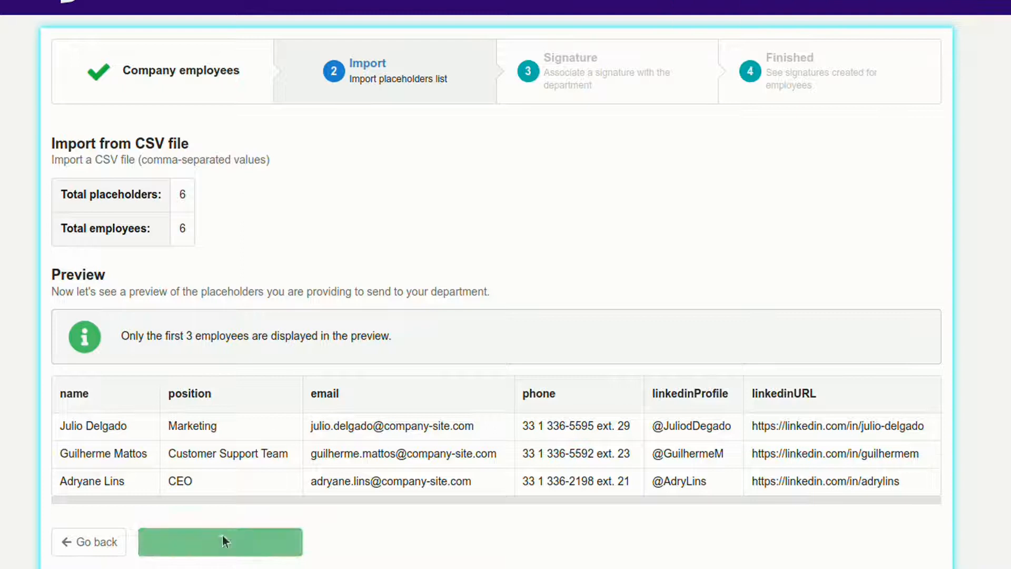
{"action": "left_click", "coordinate": [220, 542]}
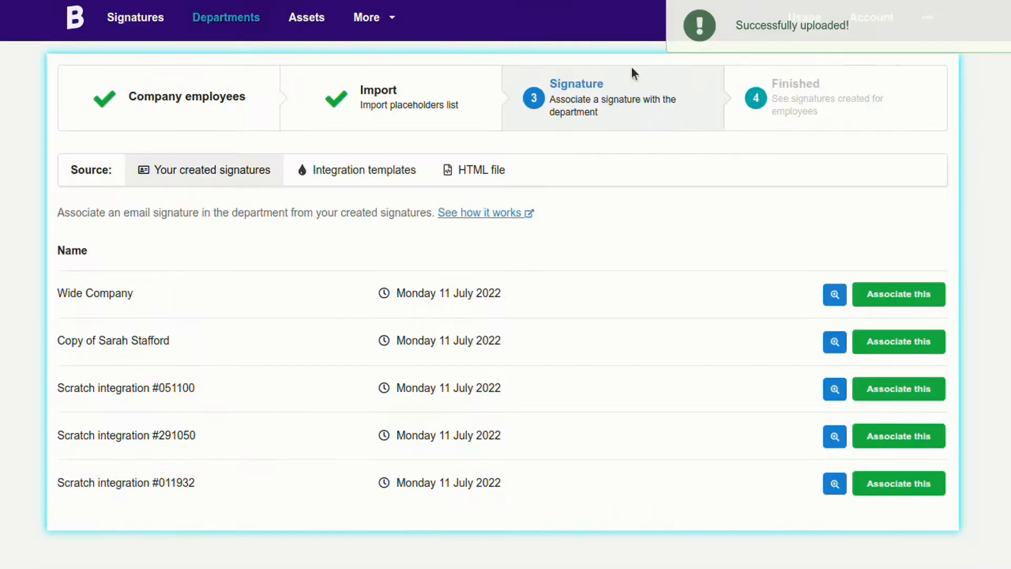
{"action": "mouse_move", "coordinate": [210, 305]}
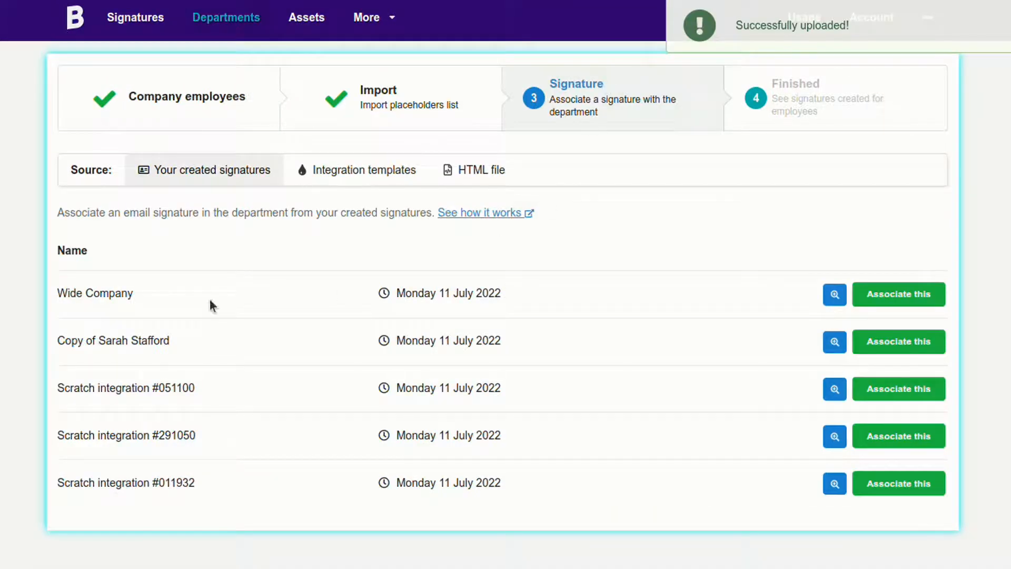
Step: Preview the Wide Company signature, associate it with the department and list all six employees
{"action": "double_click", "coordinate": [95, 293]}
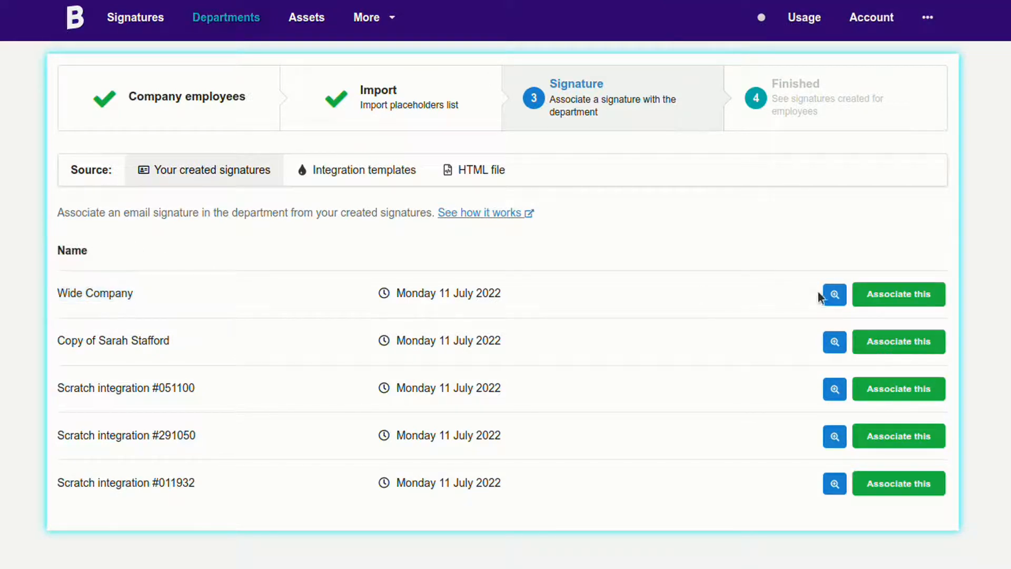
{"action": "left_click", "coordinate": [834, 294]}
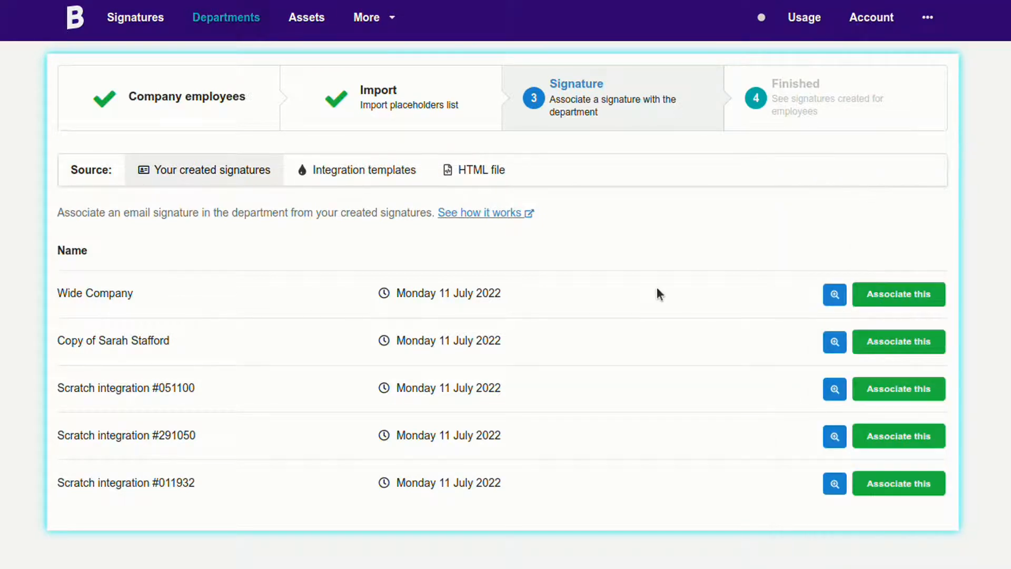
{"action": "left_click", "coordinate": [897, 294]}
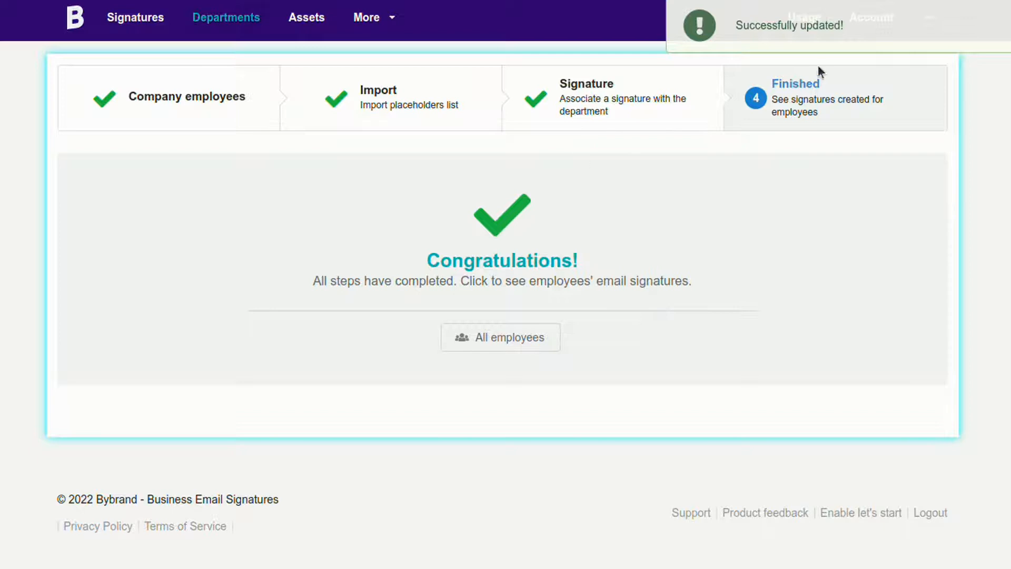
{"action": "left_click", "coordinate": [500, 337]}
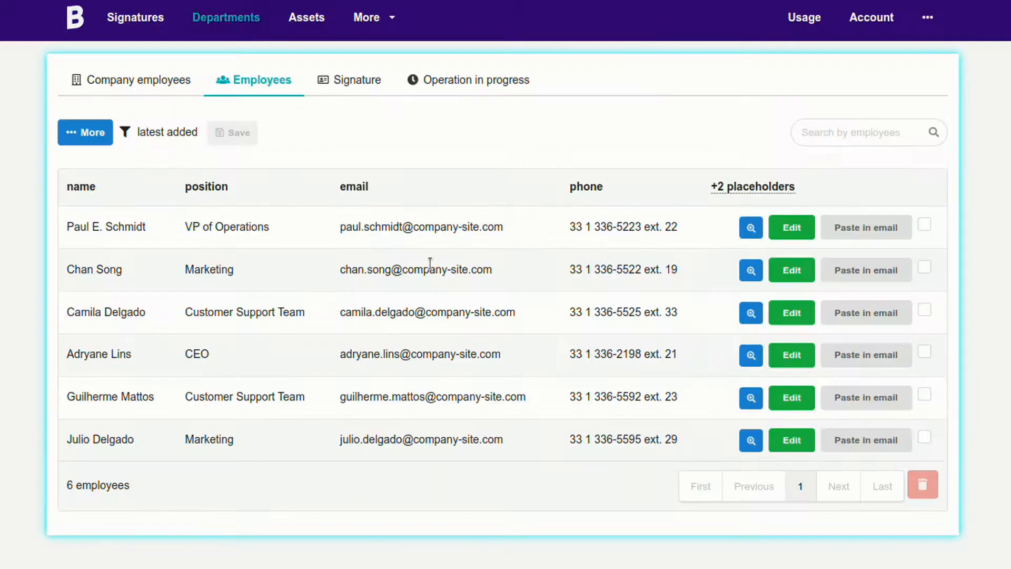
{"action": "left_click", "coordinate": [751, 227]}
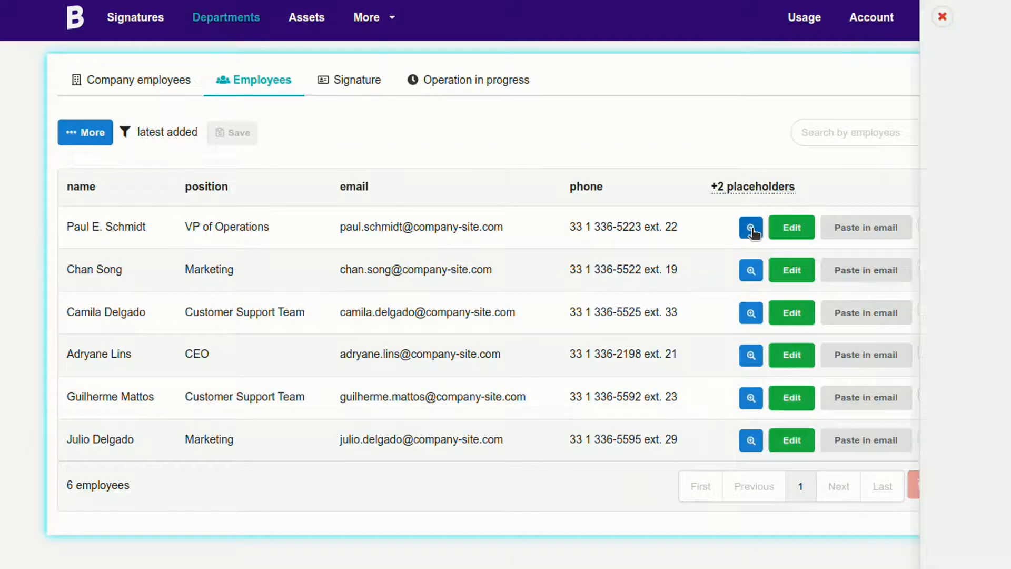
{"action": "left_click", "coordinate": [750, 228]}
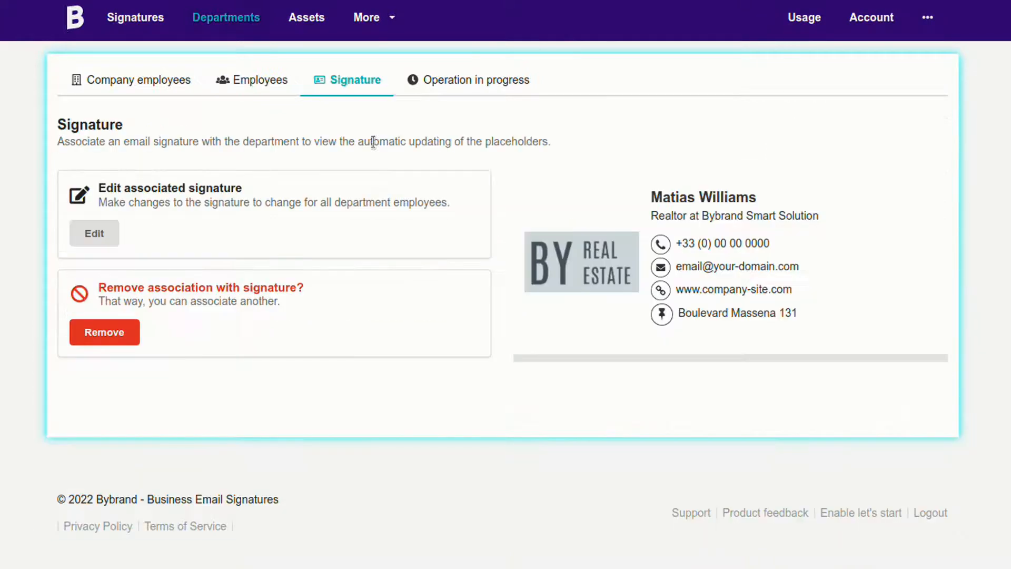
Step: Edit the department signature, inserting name and position placeholders and 'Company Name' as the company line
{"action": "left_click", "coordinate": [94, 233]}
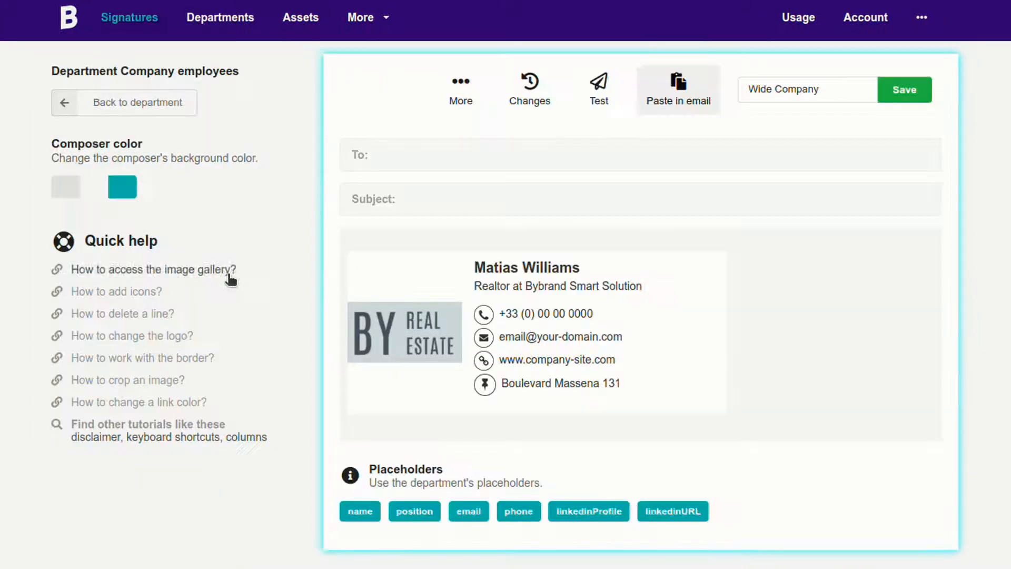
{"action": "scroll", "scroll_direction": "down", "scroll_amount": 3}
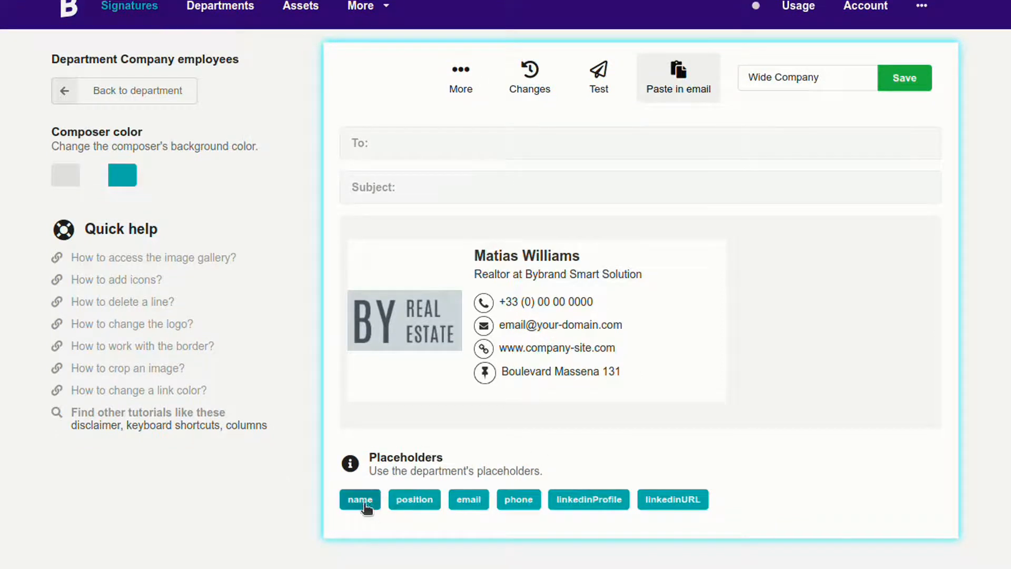
{"action": "left_click", "coordinate": [527, 255]}
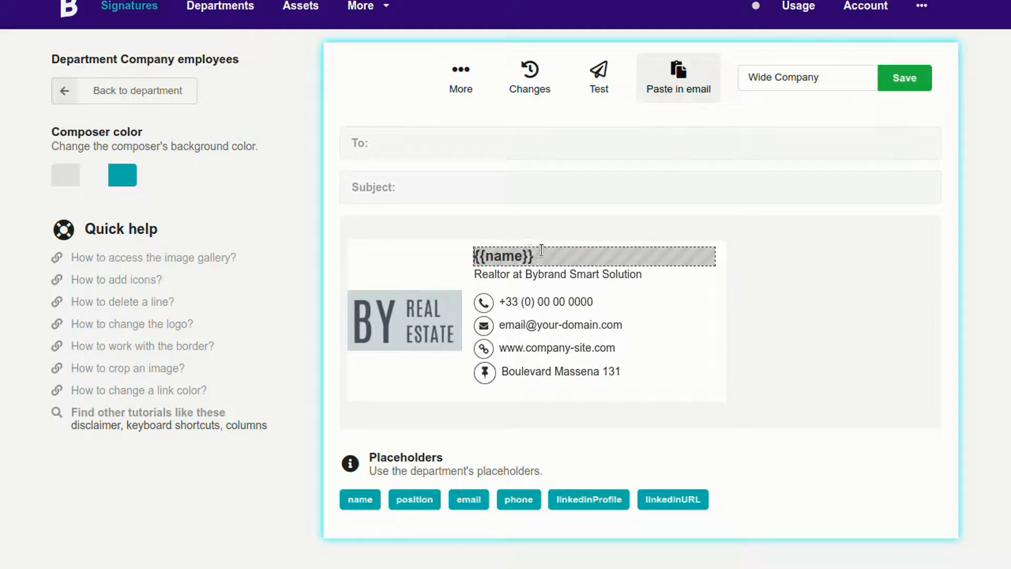
{"action": "left_click", "coordinate": [558, 274]}
{"action": "type", "text": "{{position}} at"}
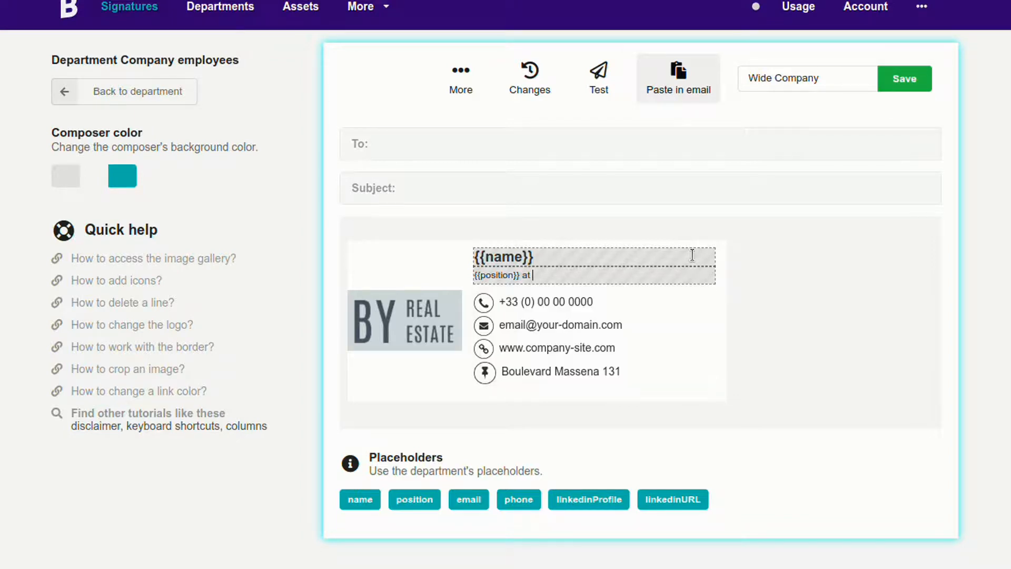
{"action": "type", "text": "Company Name"}
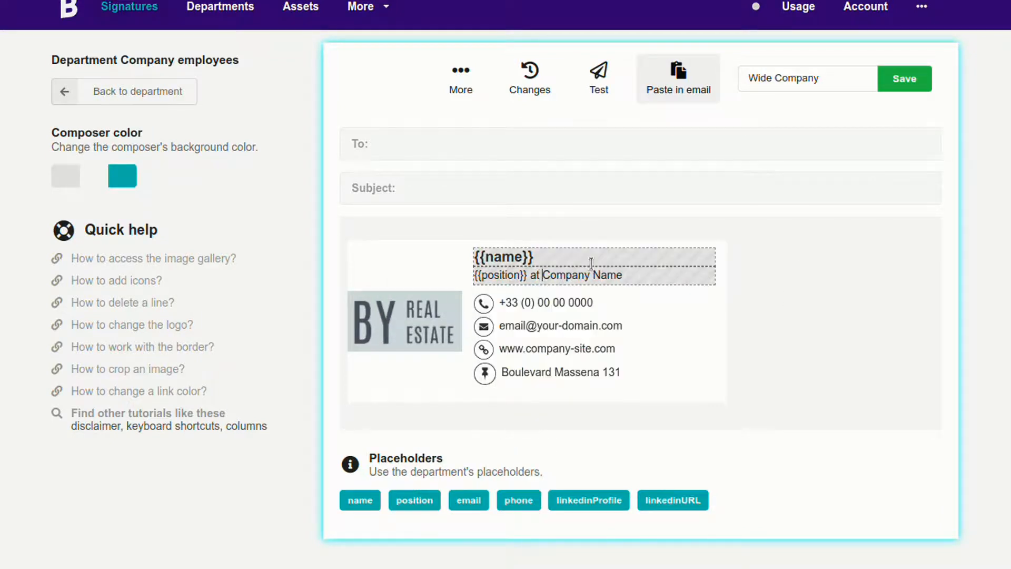
Step: Replace the sample phone, email and LinkedIn lines with their placeholders and save
{"action": "left_click", "coordinate": [518, 499]}
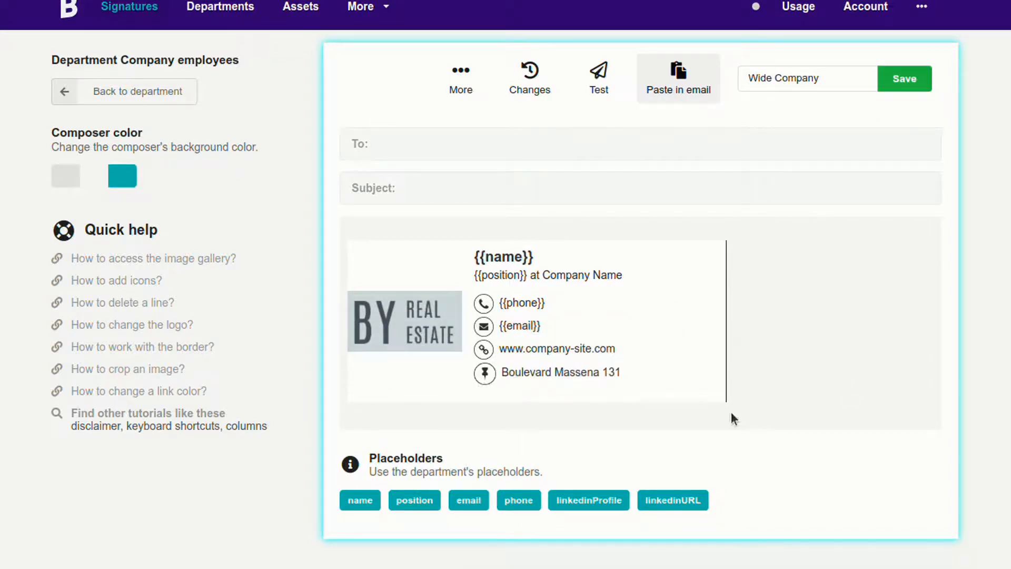
{"action": "left_click", "coordinate": [904, 78]}
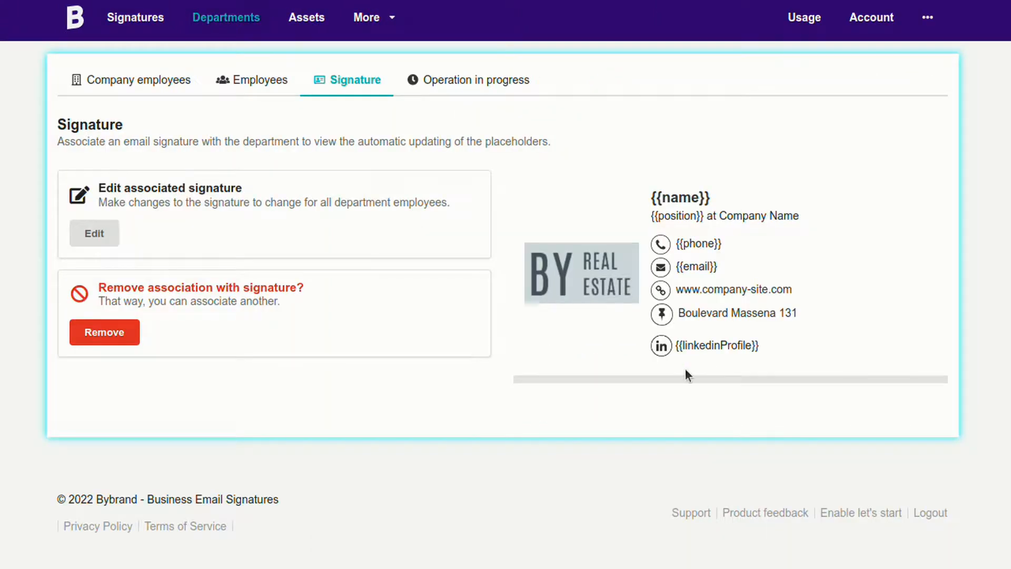
{"action": "mouse_move", "coordinate": [260, 79]}
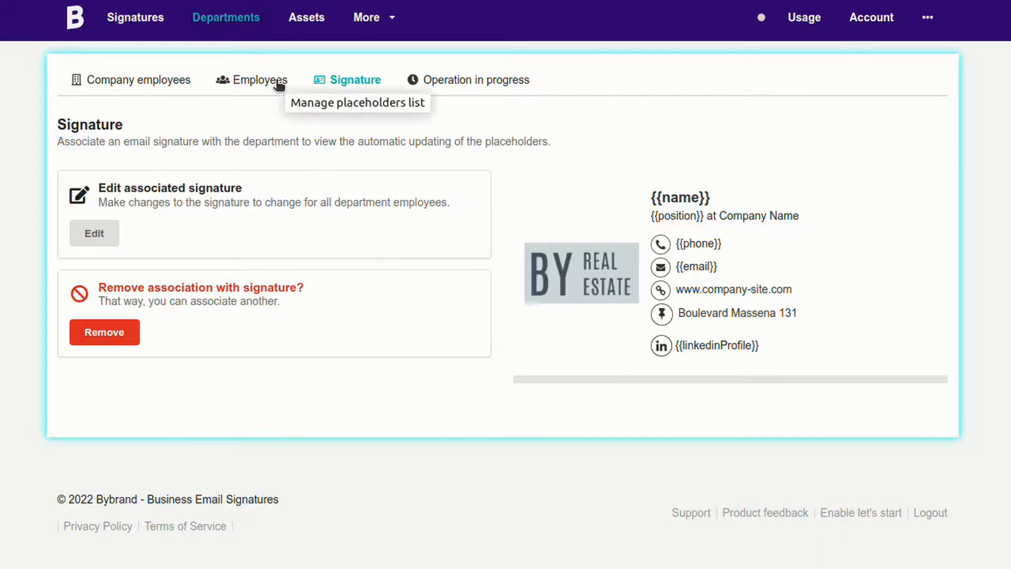
{"action": "left_click", "coordinate": [254, 79]}
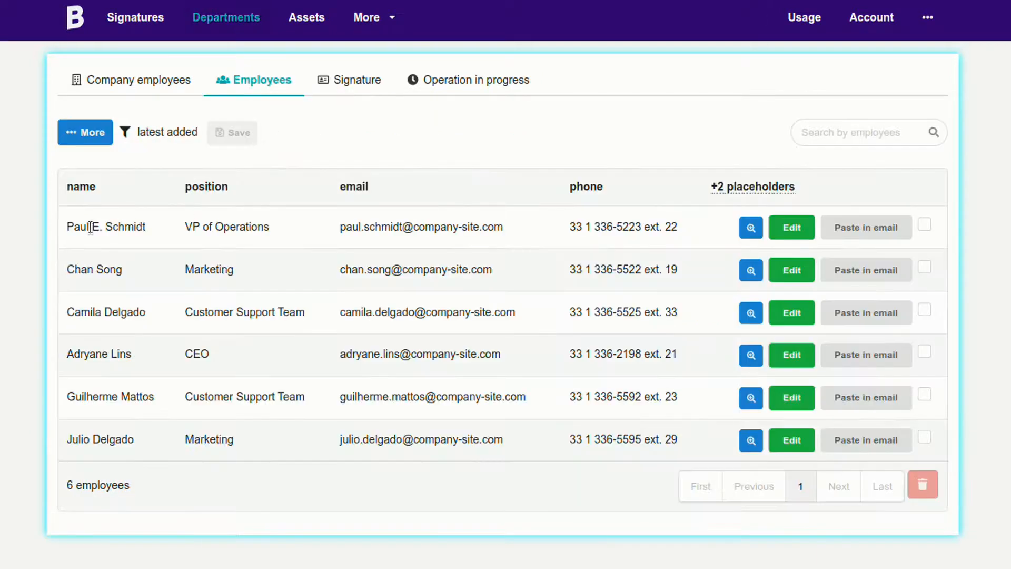
{"action": "left_click", "coordinate": [750, 227]}
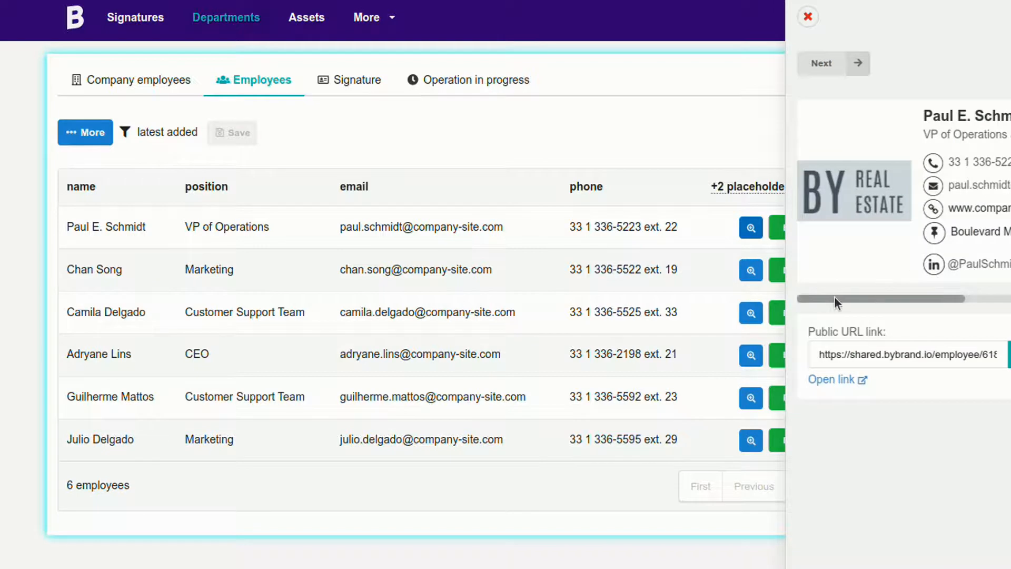
{"action": "left_click", "coordinate": [833, 63]}
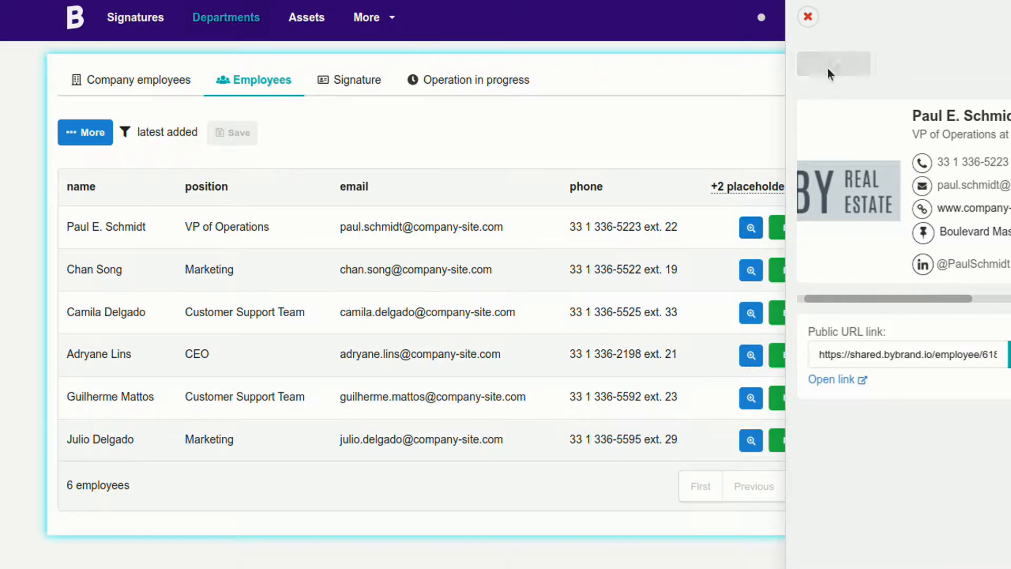
{"action": "left_click", "coordinate": [930, 63]}
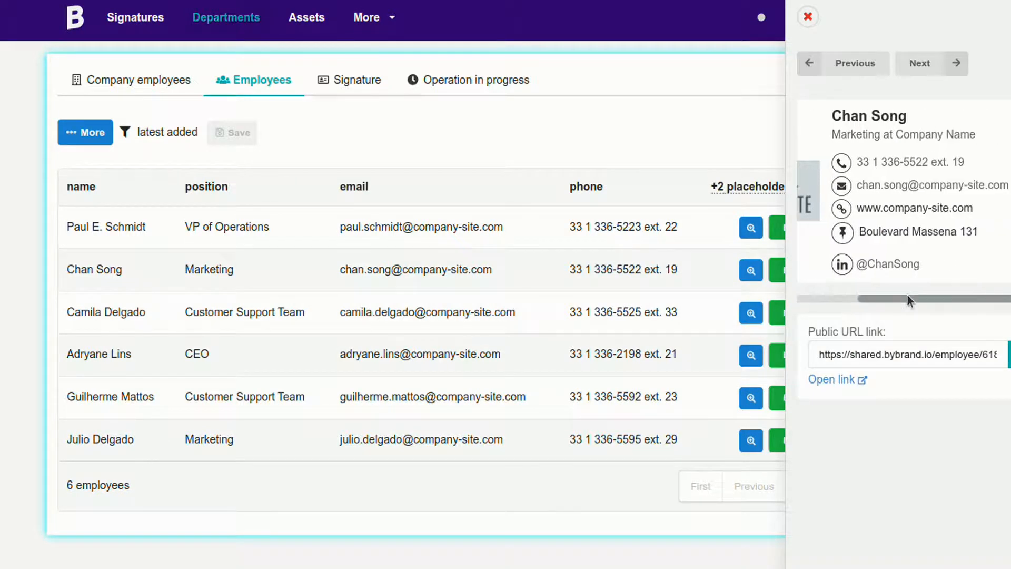
{"action": "left_click", "coordinate": [925, 63]}
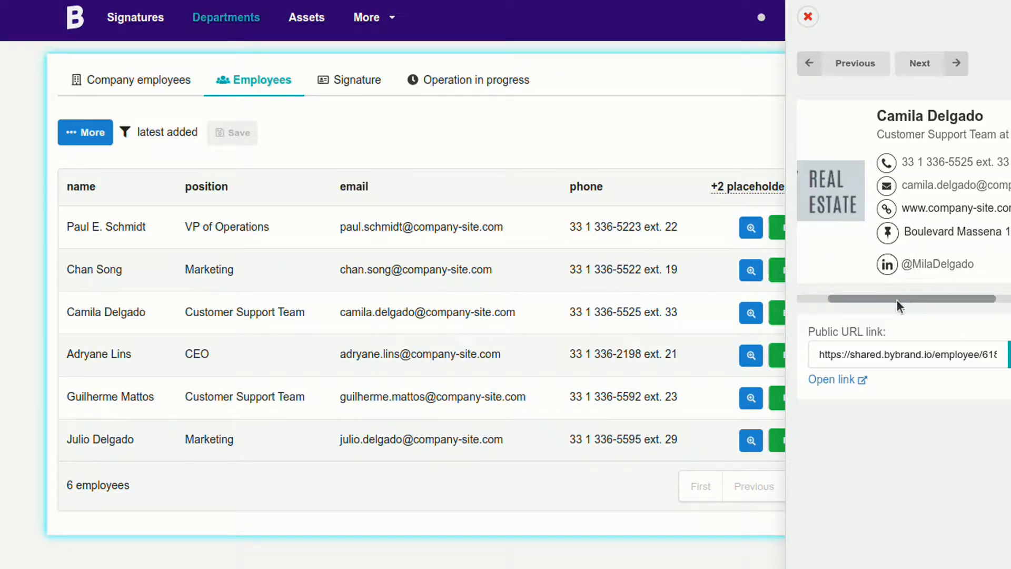
{"action": "left_click", "coordinate": [919, 63]}
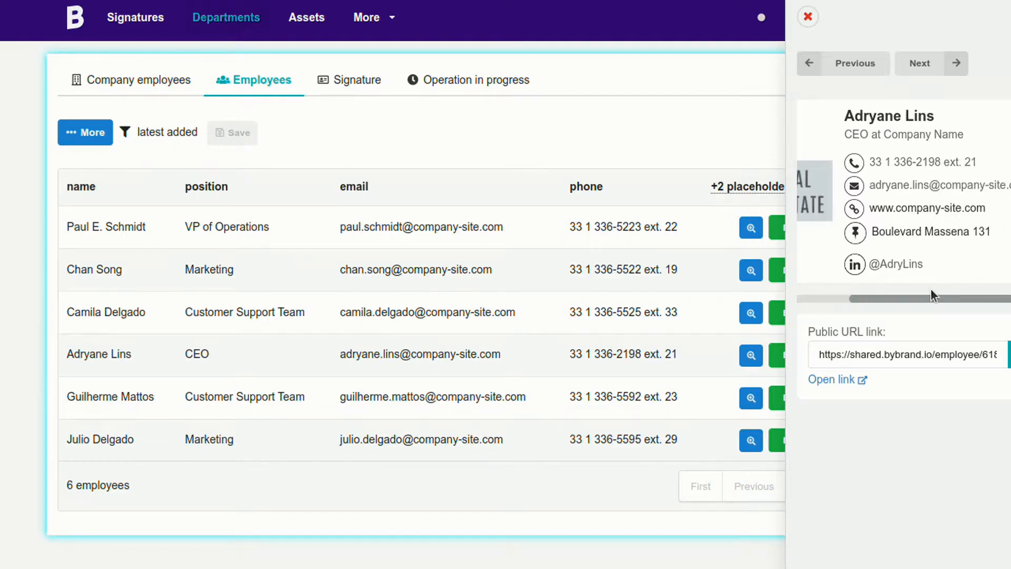
{"action": "left_click", "coordinate": [806, 17]}
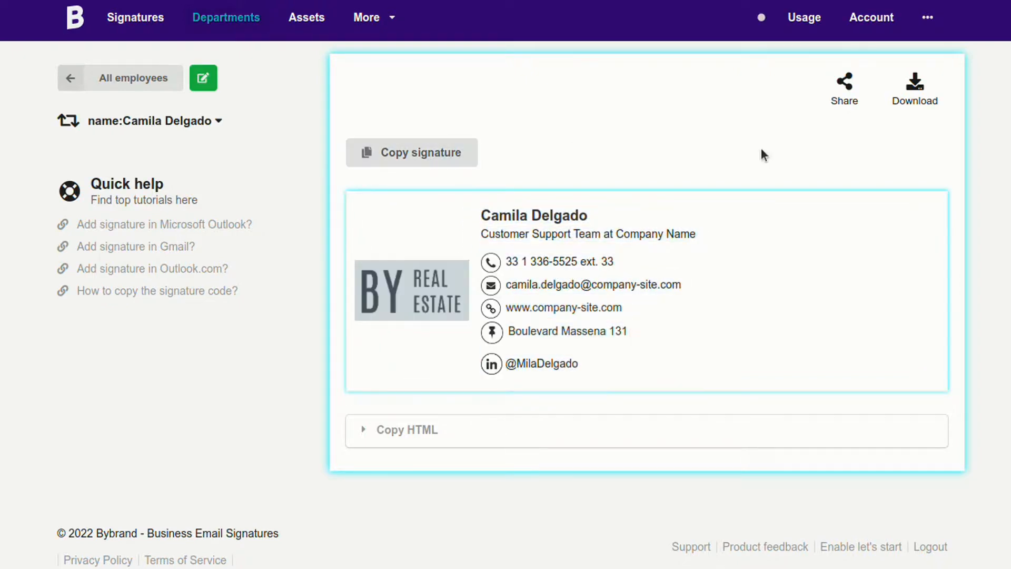
Step: Create a public share link for Camila's signature, then return to the All employees list via the name dropdown
{"action": "left_click", "coordinate": [844, 87]}
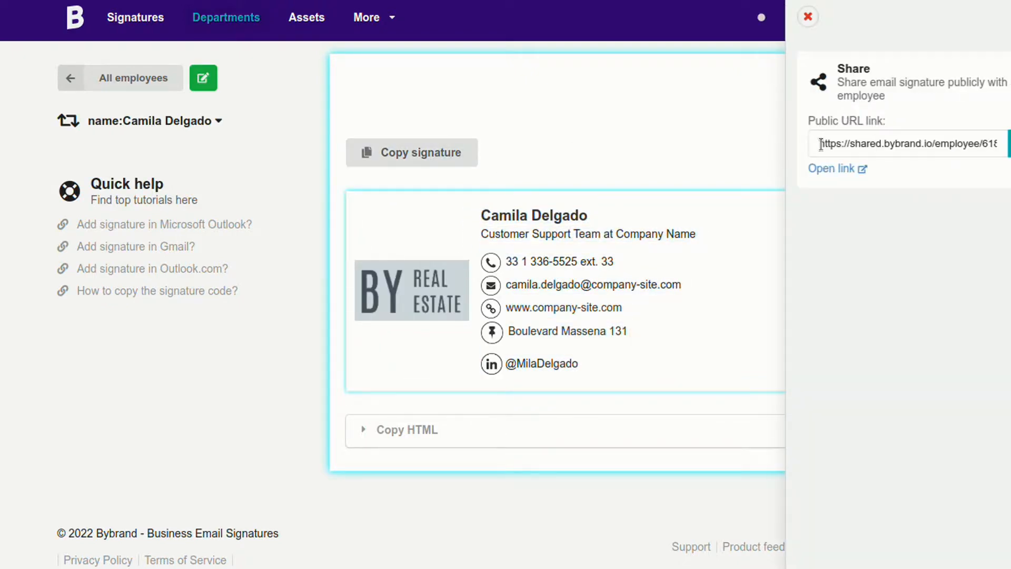
{"action": "left_click", "coordinate": [807, 17]}
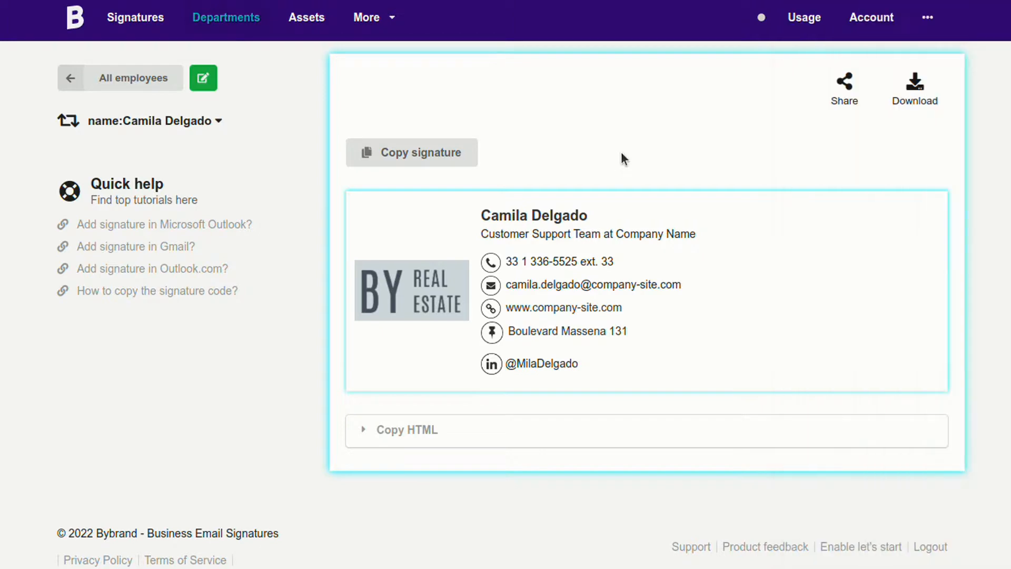
{"action": "left_click", "coordinate": [153, 120]}
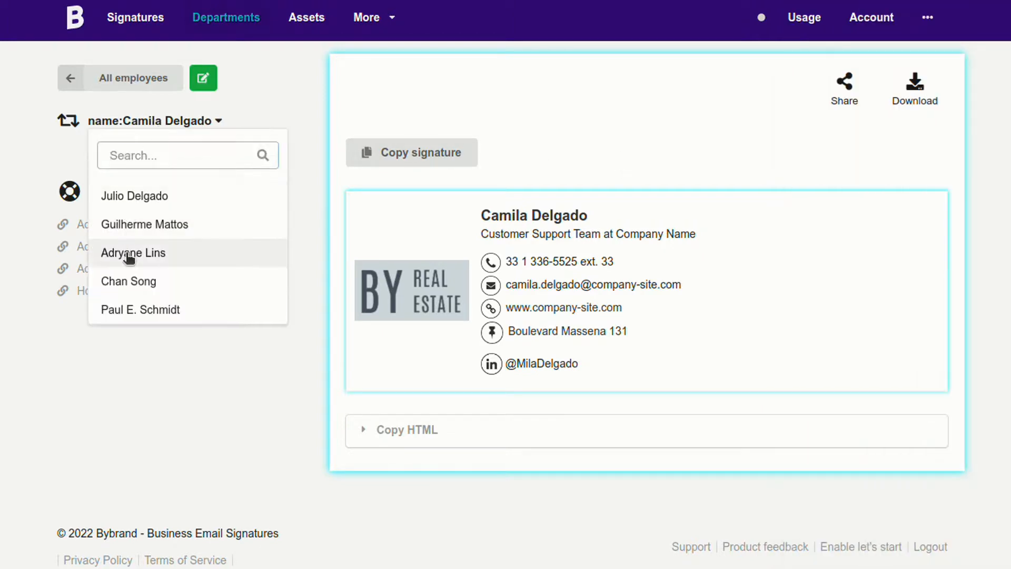
{"action": "left_click", "coordinate": [132, 253]}
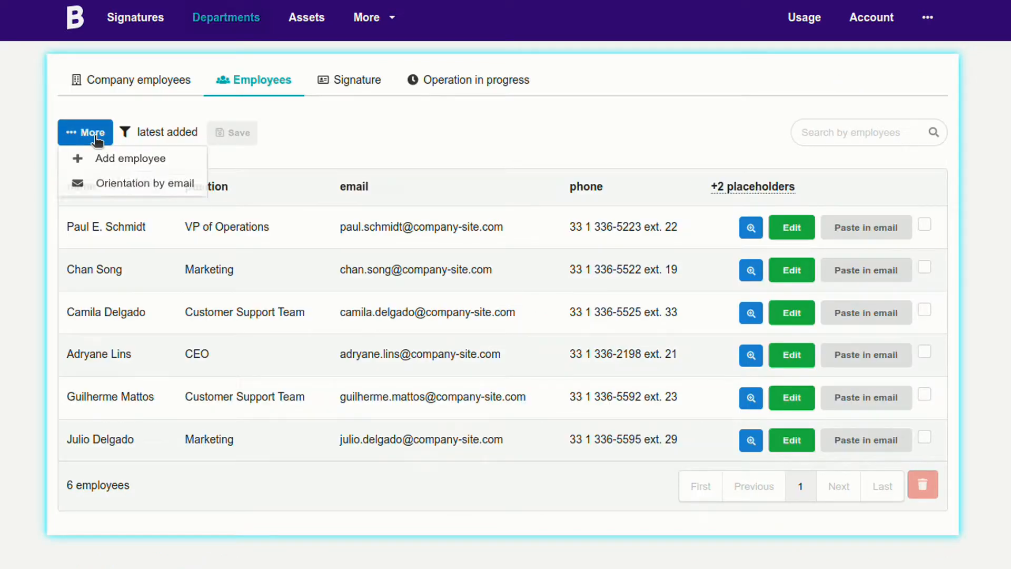
{"action": "mouse_move", "coordinate": [136, 189]}
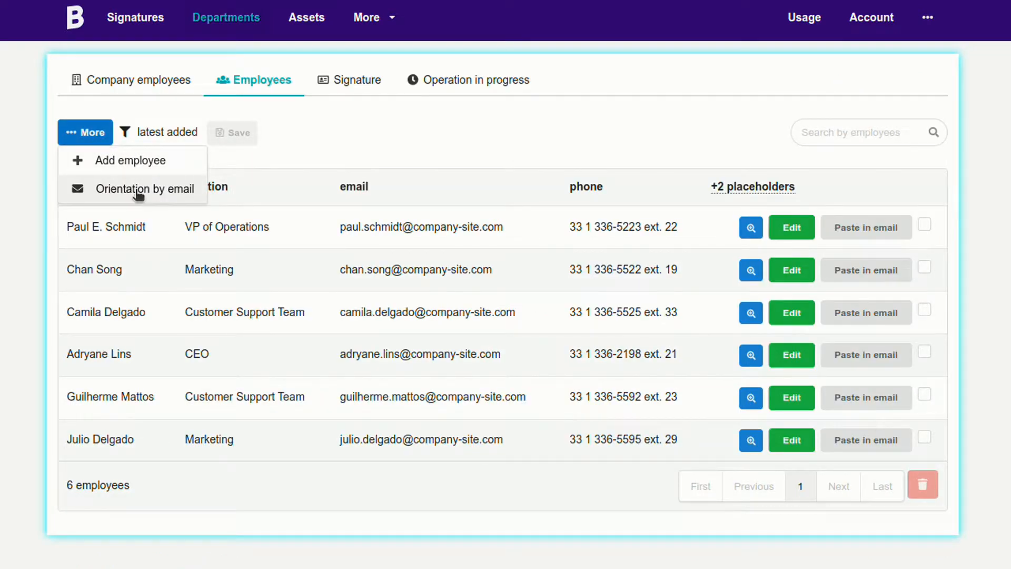
Step: Choose 'Orientation by email' to reach the page for emailing the six employees signature guidance
{"action": "left_click", "coordinate": [152, 189]}
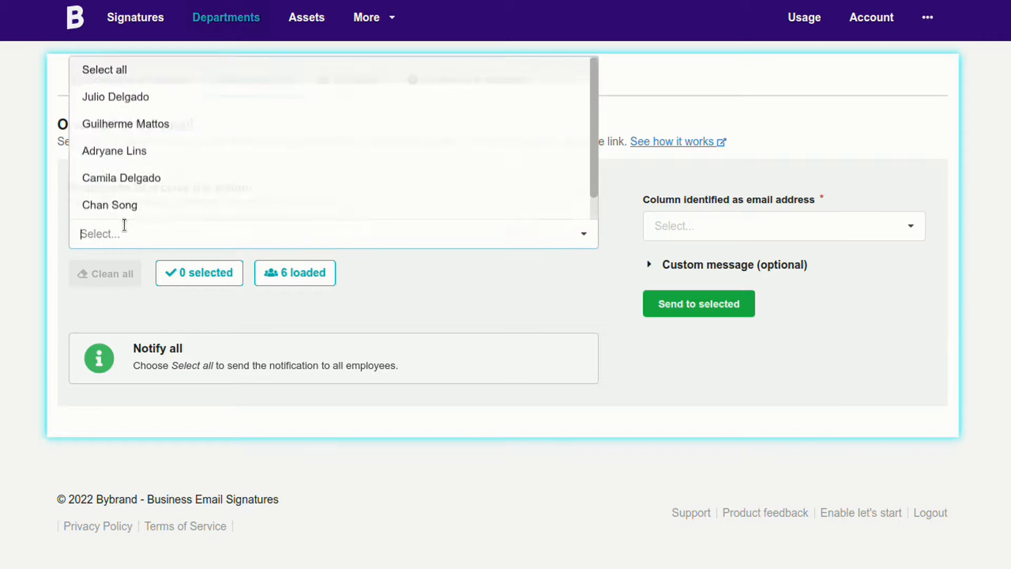